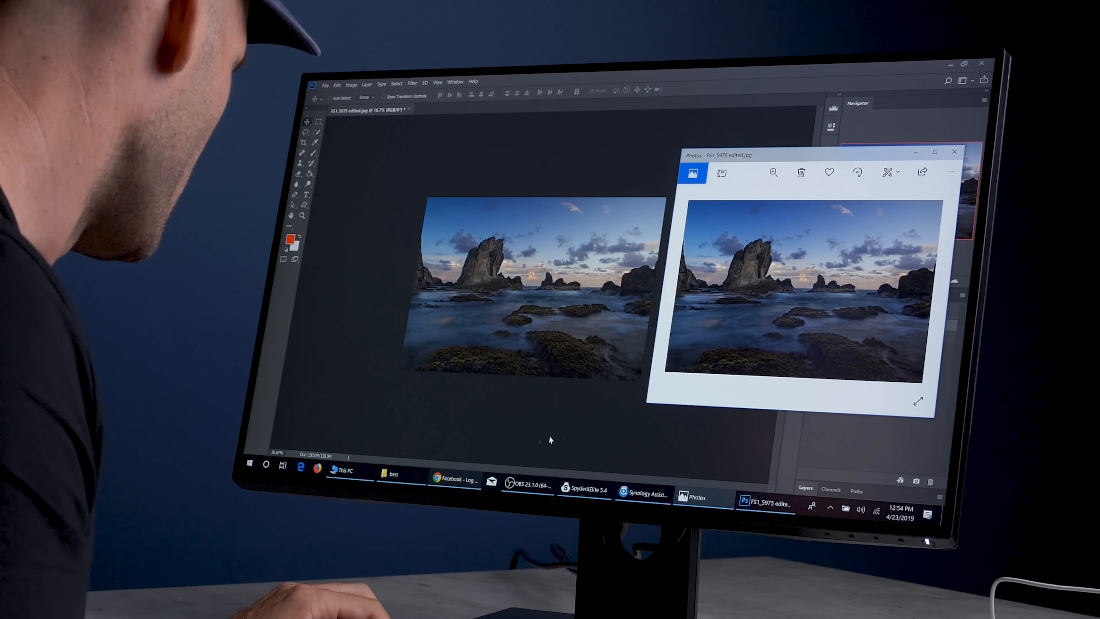
Step: Switch from Photoshop to the Chrome window showing Facebook's login page
left_click(455, 479)
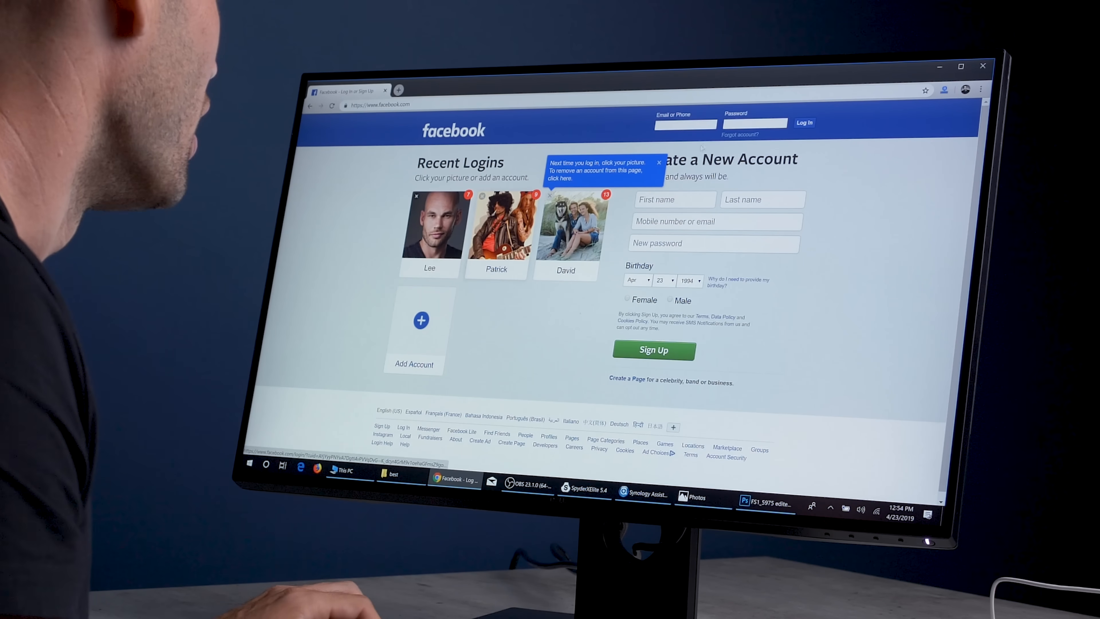